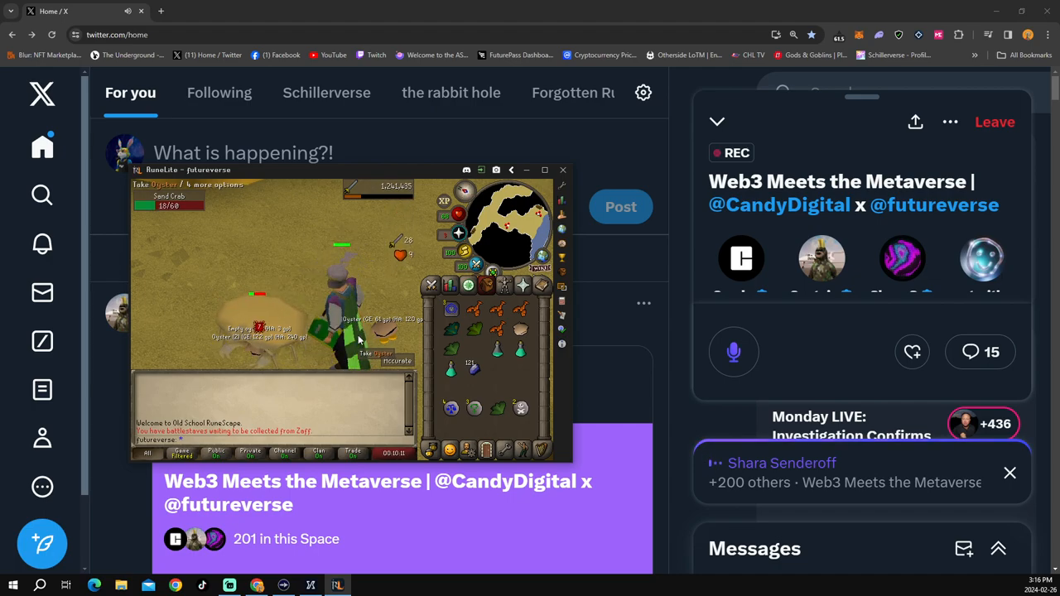
Step: Switch the side panel from the inventory to the Achievement Diaries overview
{"action": "left_click", "coordinate": [450, 285]}
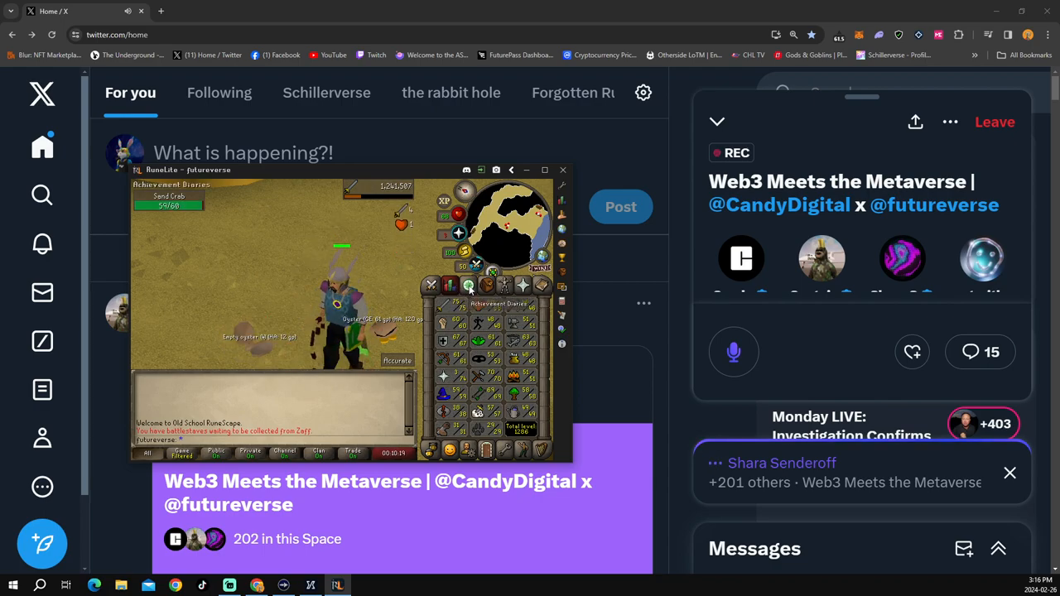
Step: Scroll through the Quest List, then show the character's worn equipment
{"action": "left_click", "coordinate": [468, 286]}
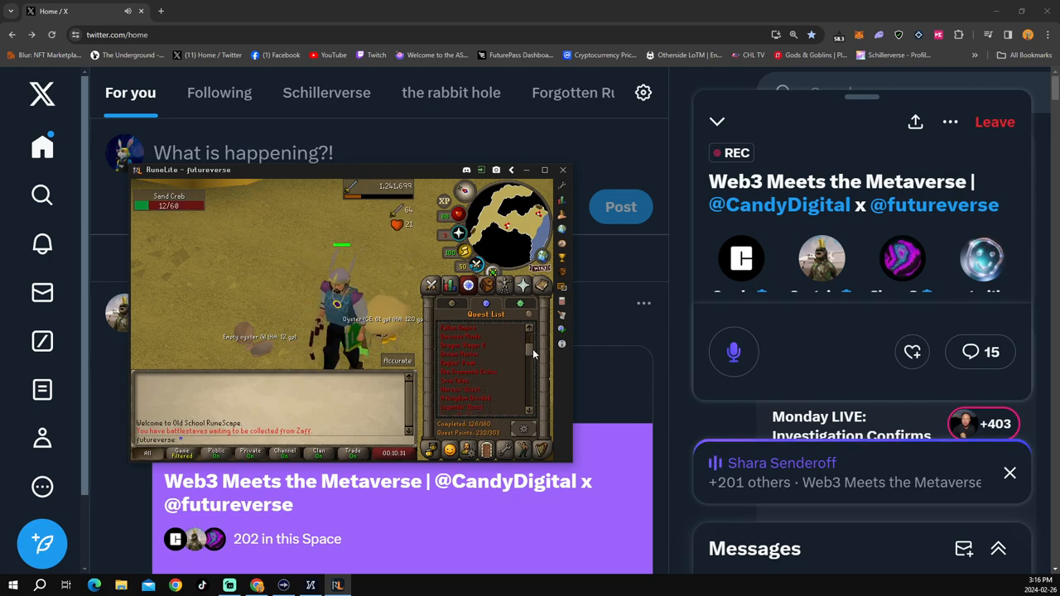
{"action": "scroll", "scroll_direction": "down", "scroll_amount": 3}
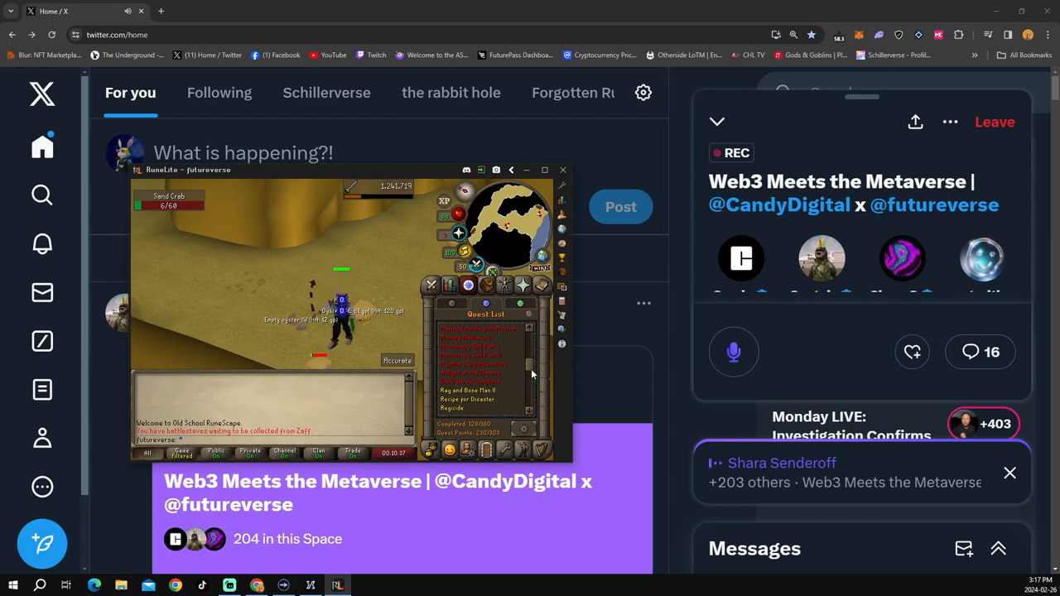
{"action": "scroll", "scroll_direction": "down", "scroll_amount": 3}
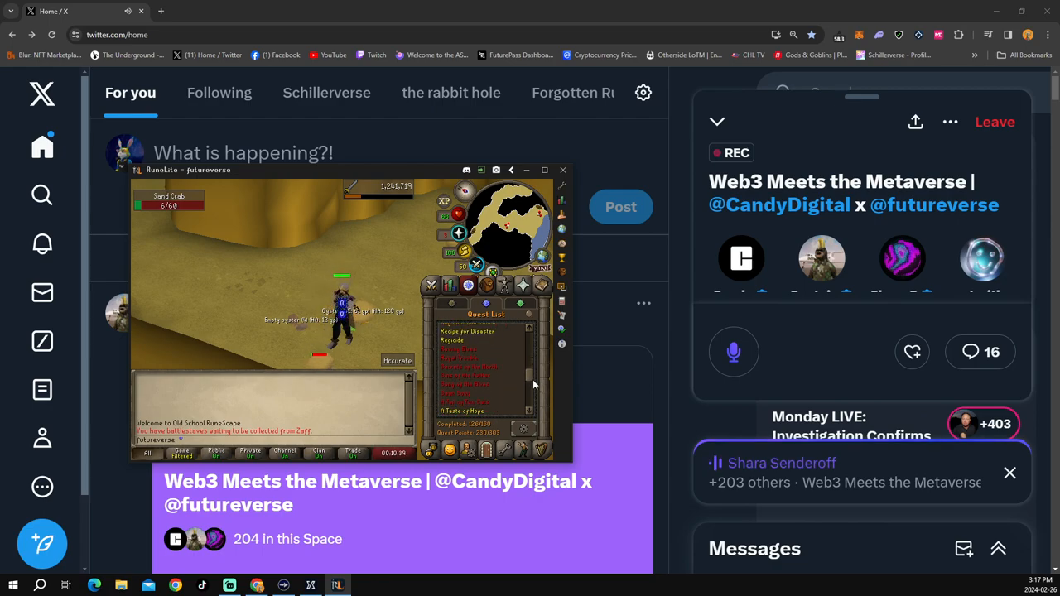
{"action": "left_click", "coordinate": [504, 285]}
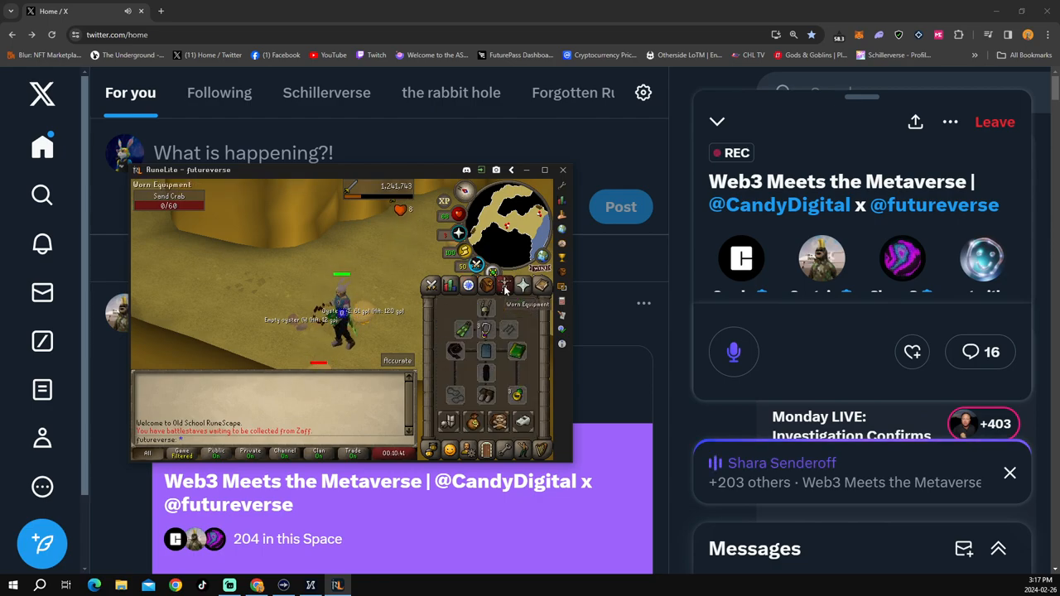
{"action": "right_click", "coordinate": [486, 332]}
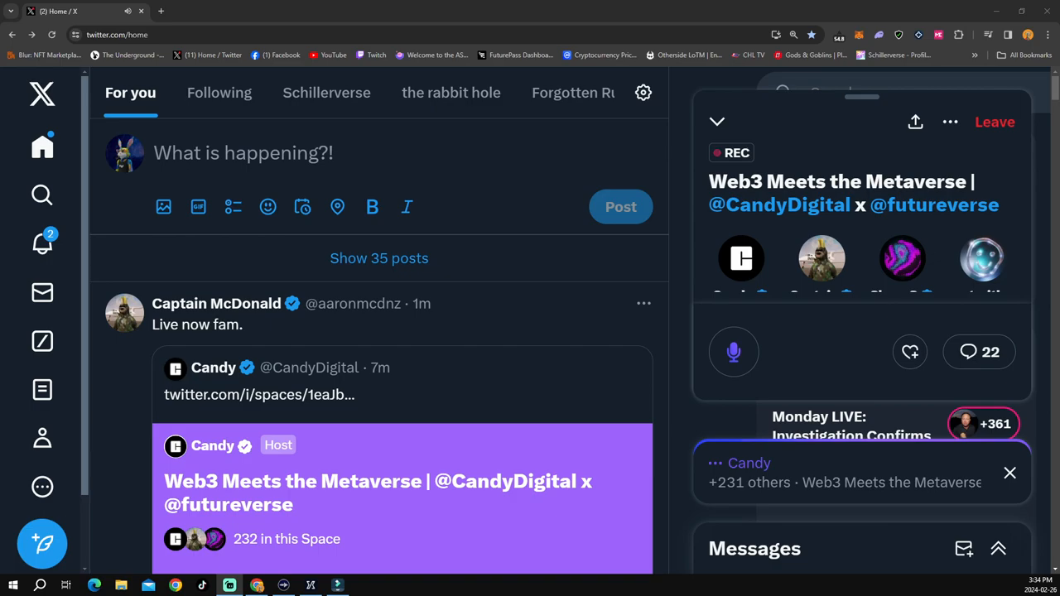
Step: Open the ended 'Web3 Meets the Metaverse' Space card to view its host and speakers
{"action": "left_click", "coordinate": [401, 493]}
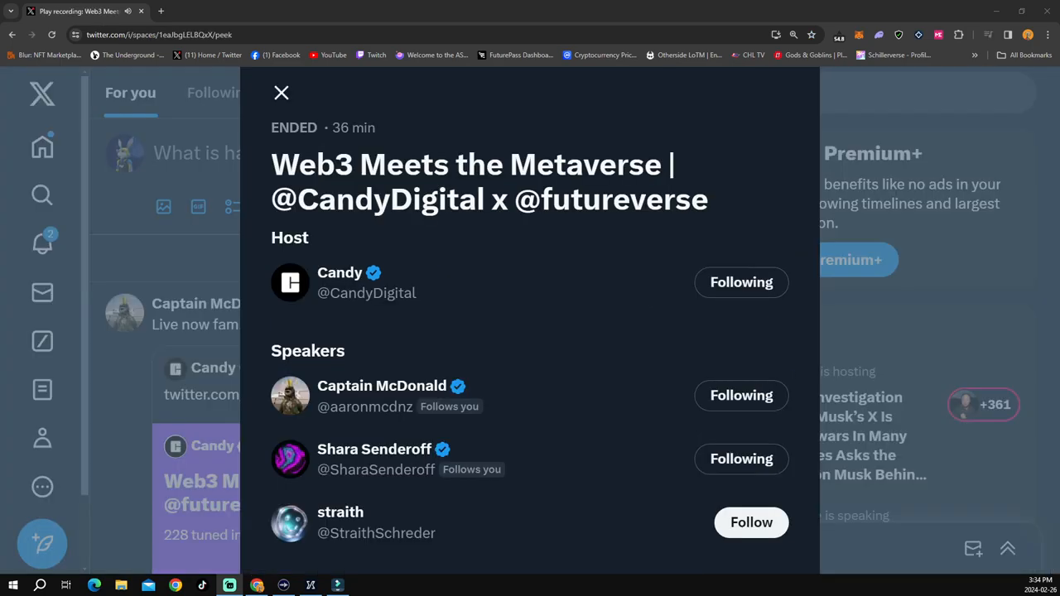